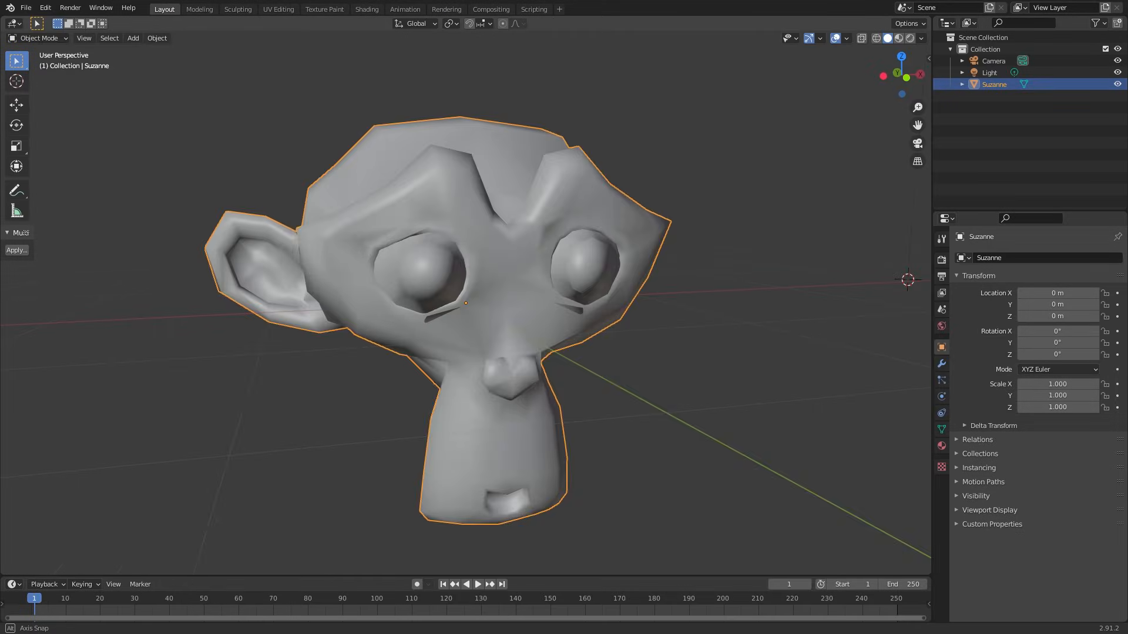
# Sweep the slice depth slider through the 600-cell, from edge to centre and back.
pyautogui.press('Tab')
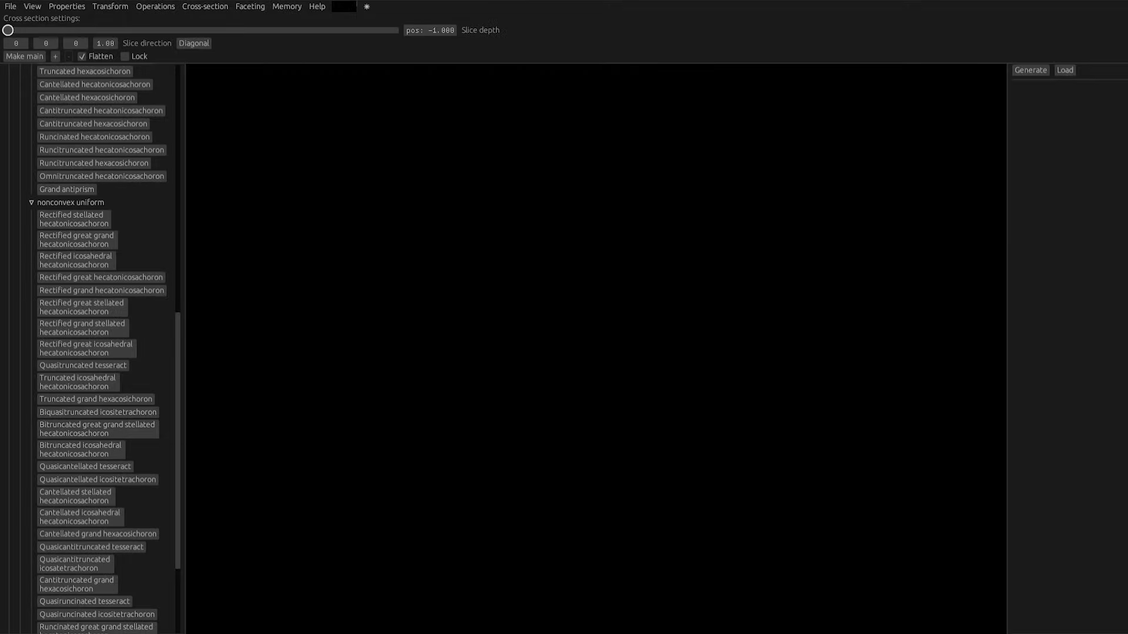
pyautogui.moveTo(7, 30); pyautogui.dragTo(120, 30)
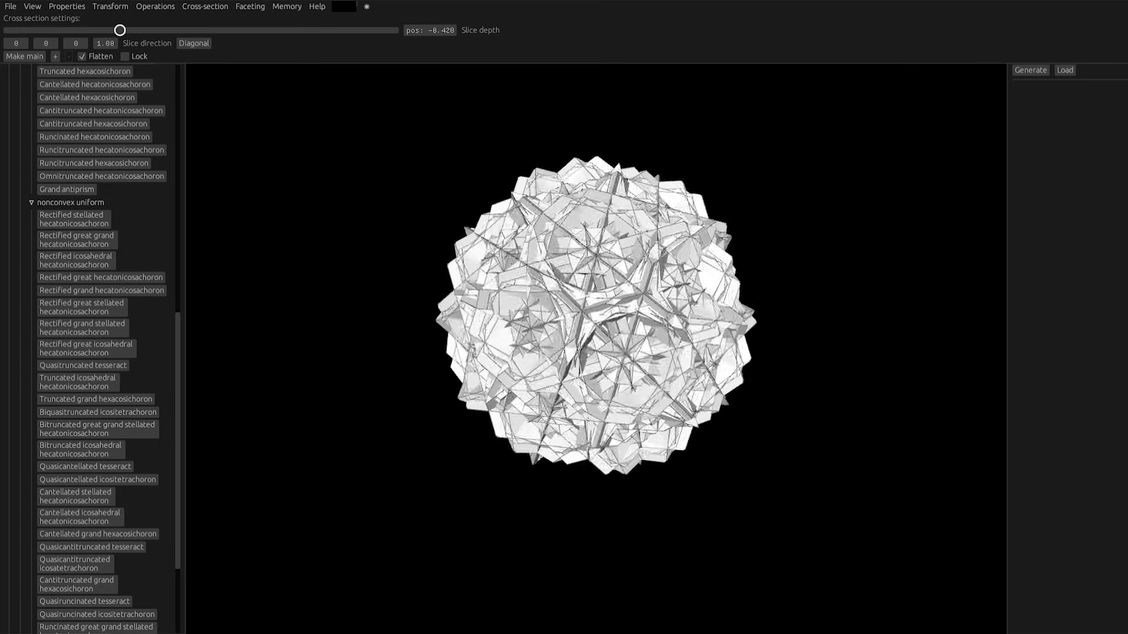
pyautogui.moveTo(120, 30); pyautogui.dragTo(232, 30)
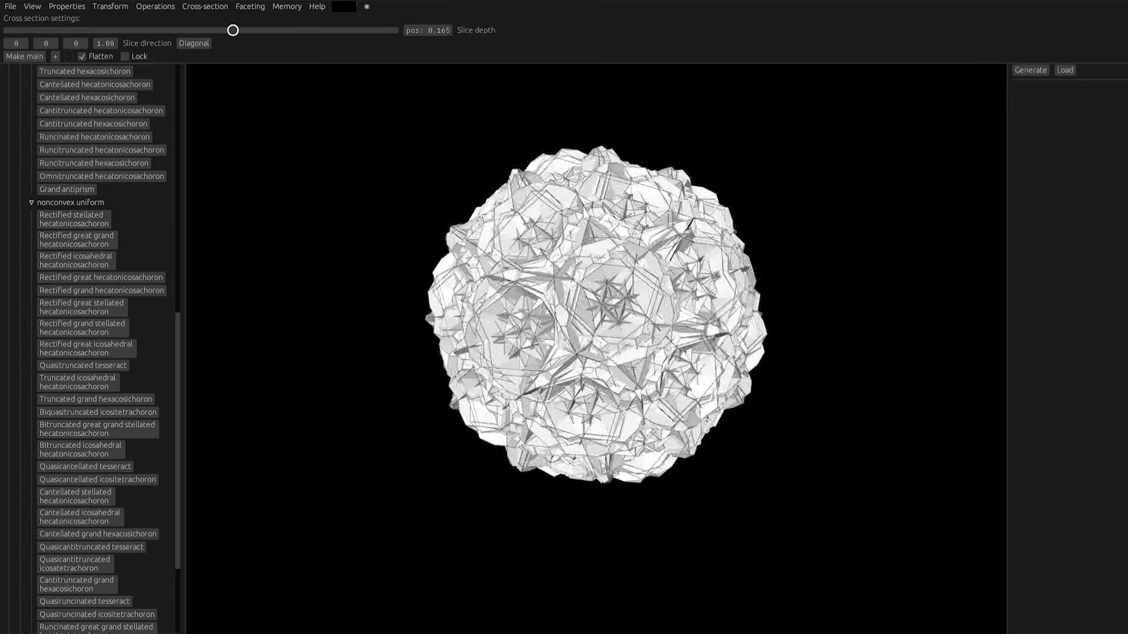
pyautogui.moveTo(232, 31); pyautogui.dragTo(386, 31)
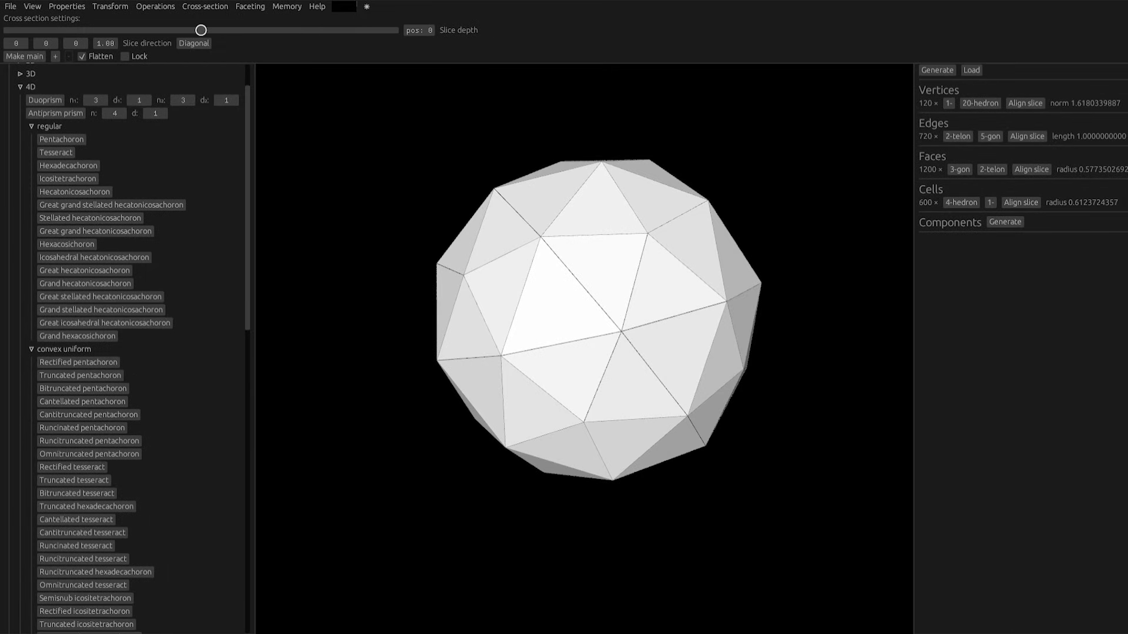
pyautogui.moveTo(201, 30); pyautogui.dragTo(65, 30)
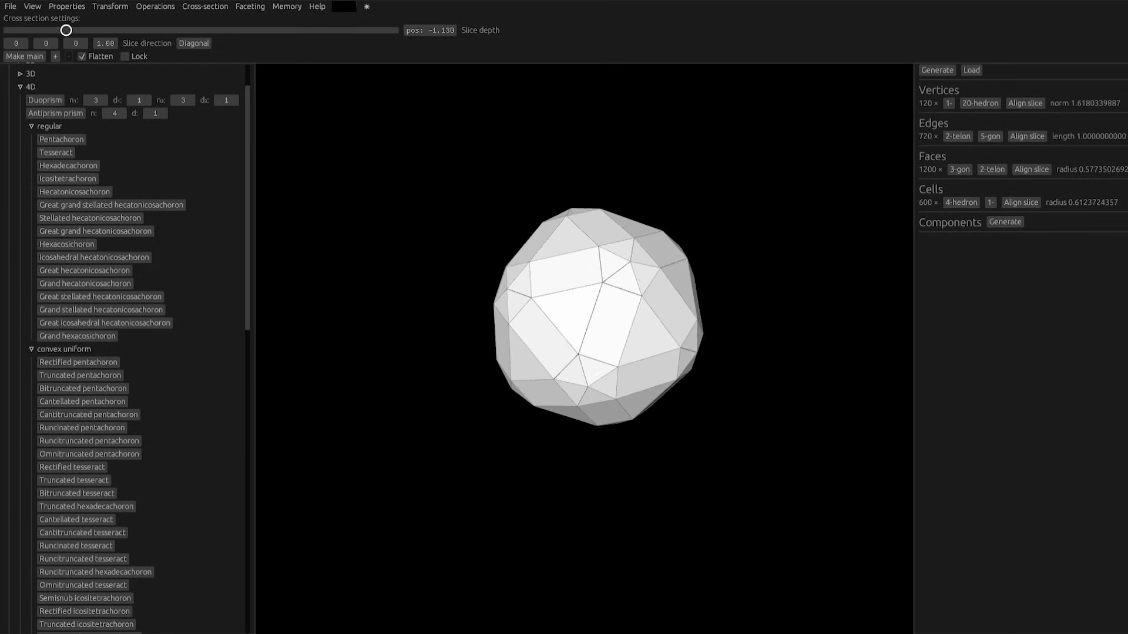
pyautogui.moveTo(66, 30); pyautogui.dragTo(200, 30)
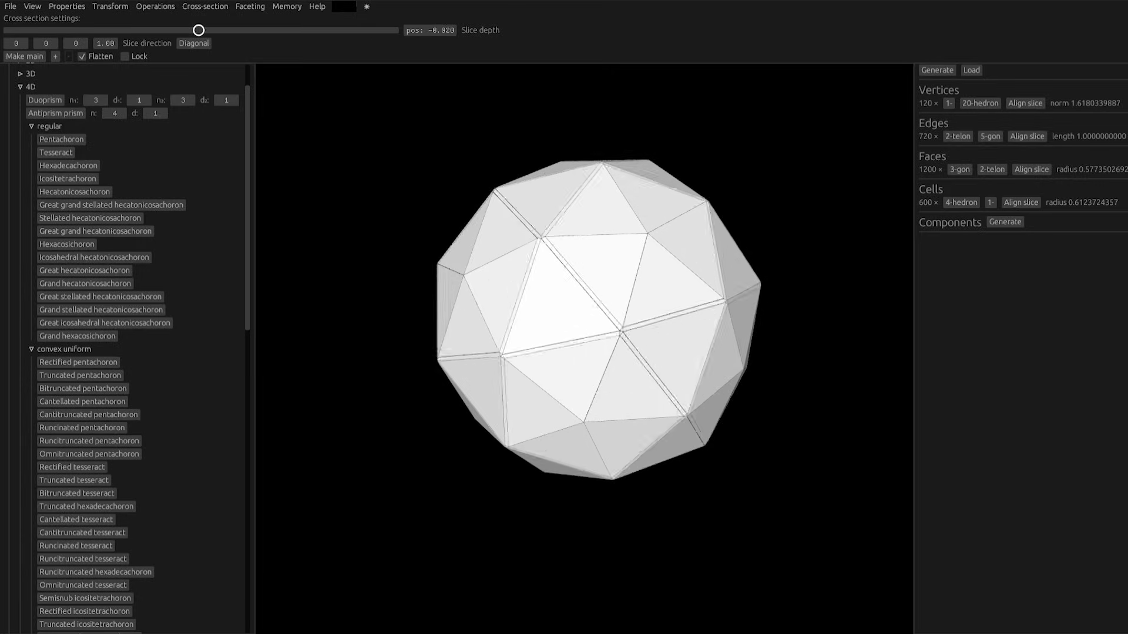
pyautogui.moveTo(200, 30); pyautogui.dragTo(238, 29)
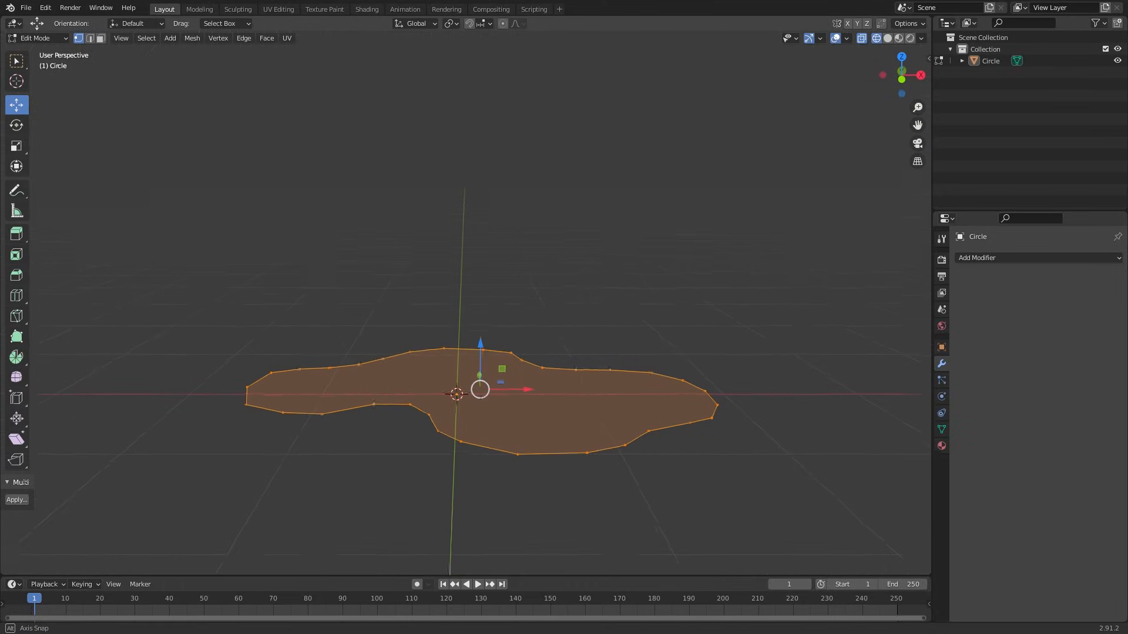
# Extrude the flat outline upward into walls and triangulate the top faces with Beauty methods.
pyautogui.moveTo(478, 388); pyautogui.dragTo(478, 267)
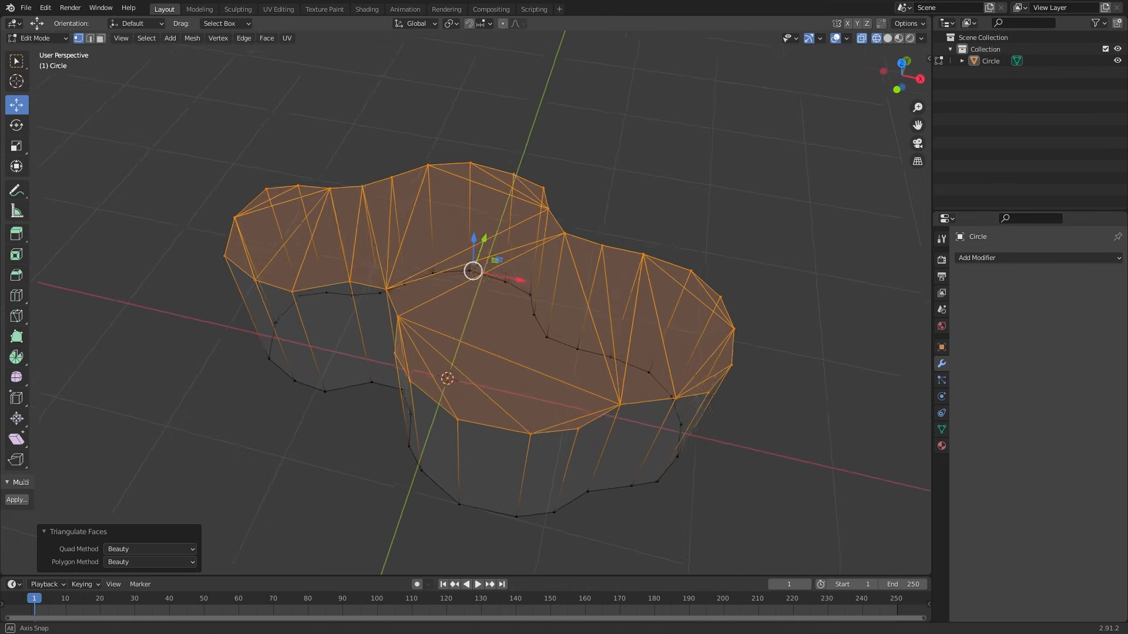
pyautogui.moveTo(474, 288); pyautogui.dragTo(444, 263)
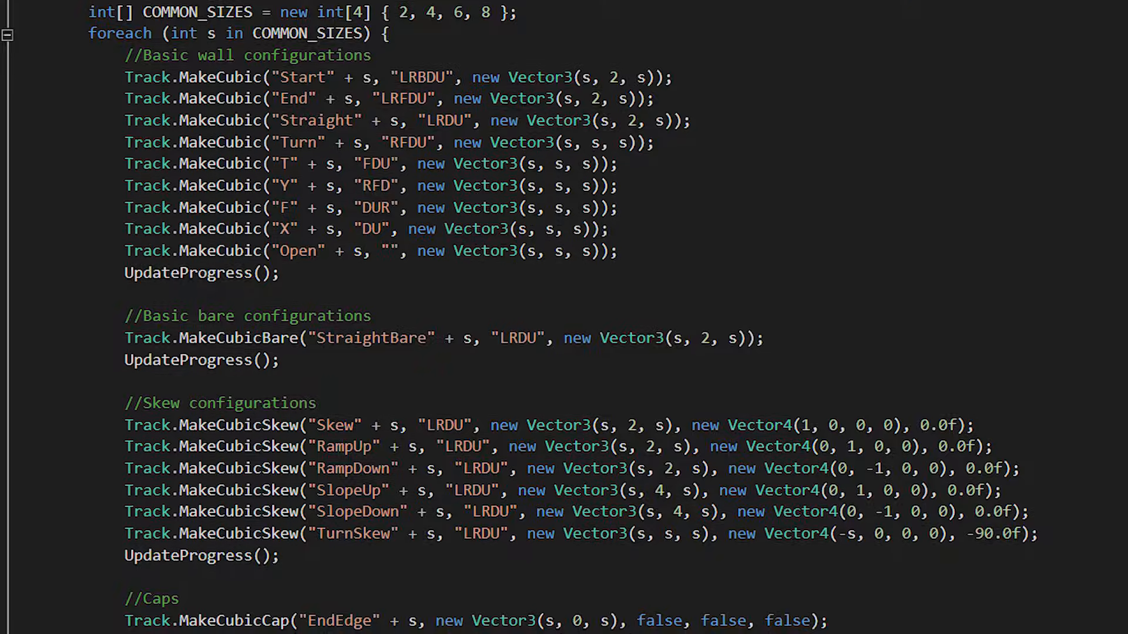
# Scroll through the MakeCubic track-piece calls and the AddWallBumper wall and floor cell code.
pyautogui.scroll(-3)
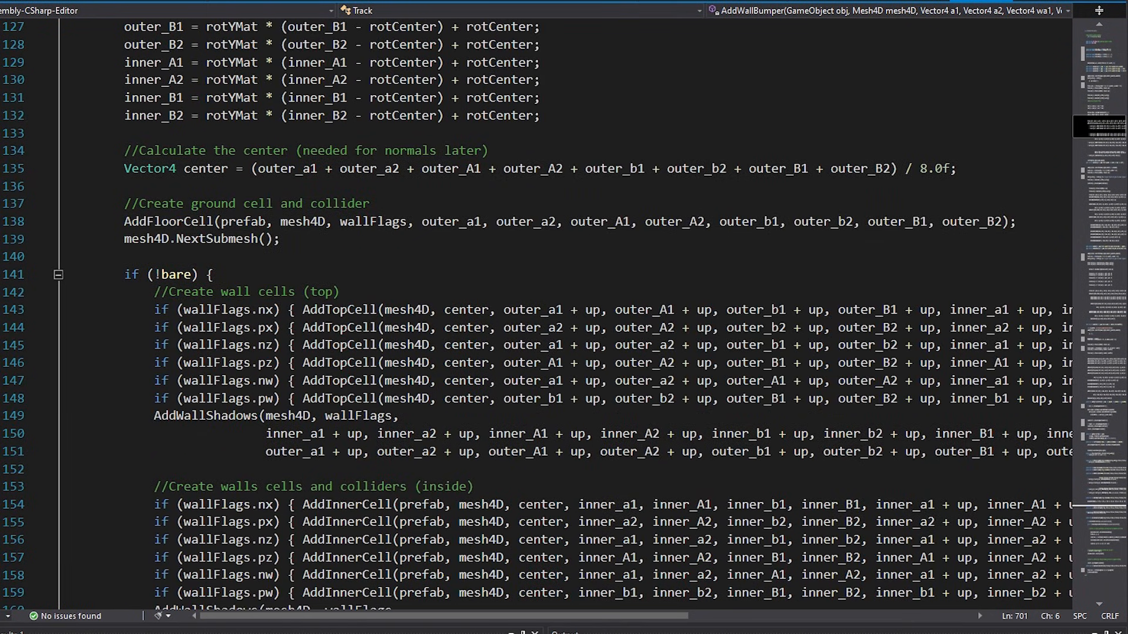
pyautogui.scroll(-3)
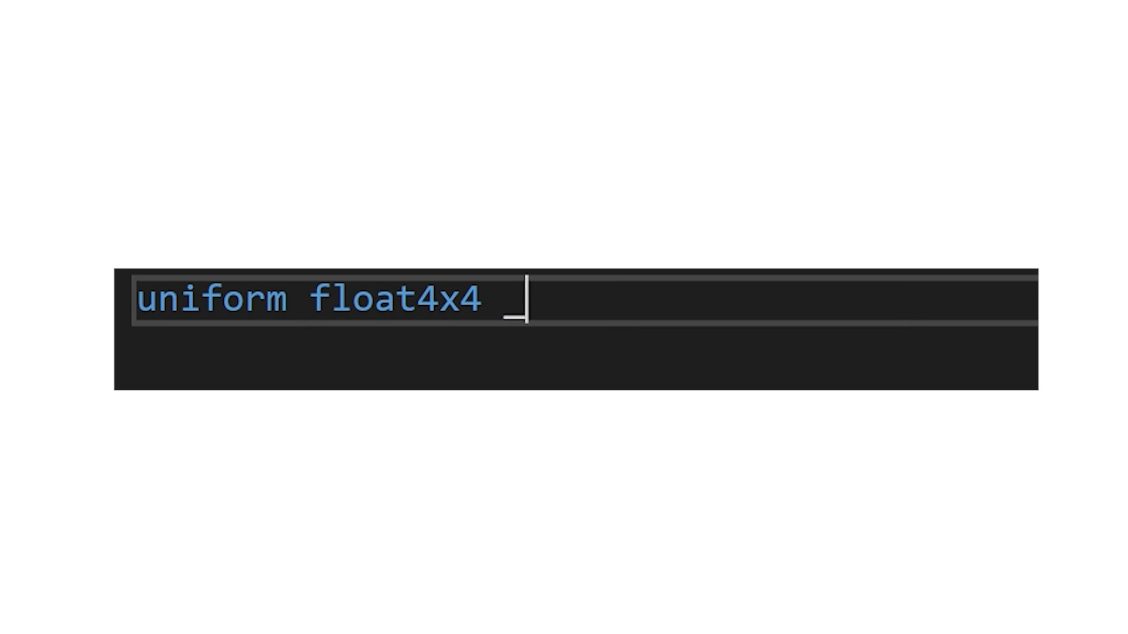
# Complete the shader line 'uniform float4x4 CamMatrix;'.
pyautogui.write('CamMatrix;')
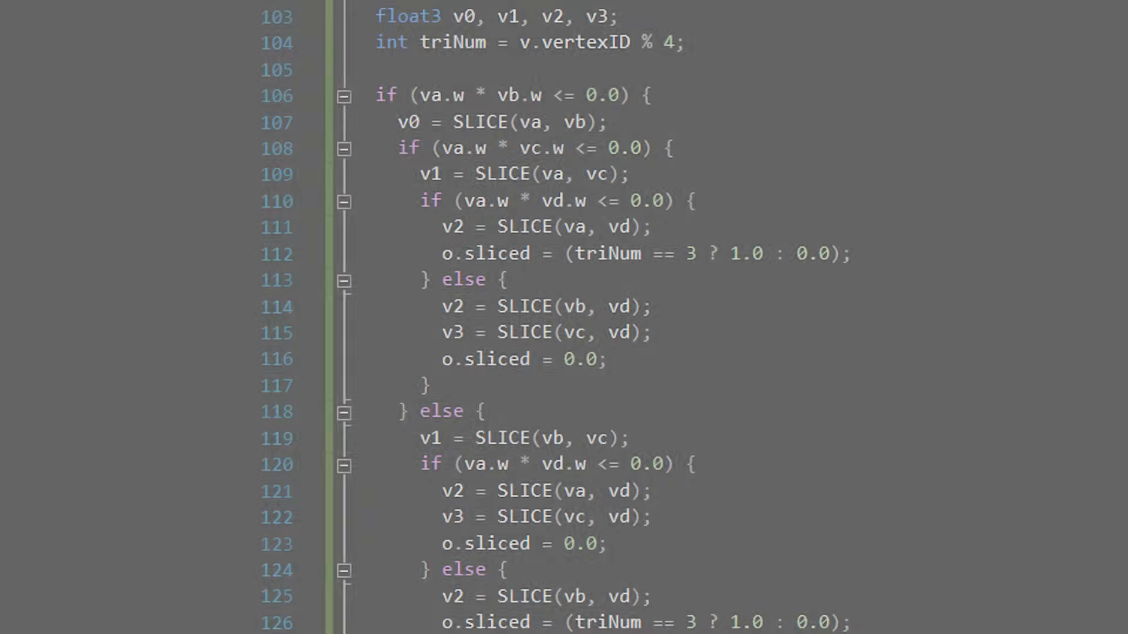
# Scroll to the nested SLICE(va, vb) cases that set the sliced flag from the vertex w sign.
pyautogui.scroll(-3)
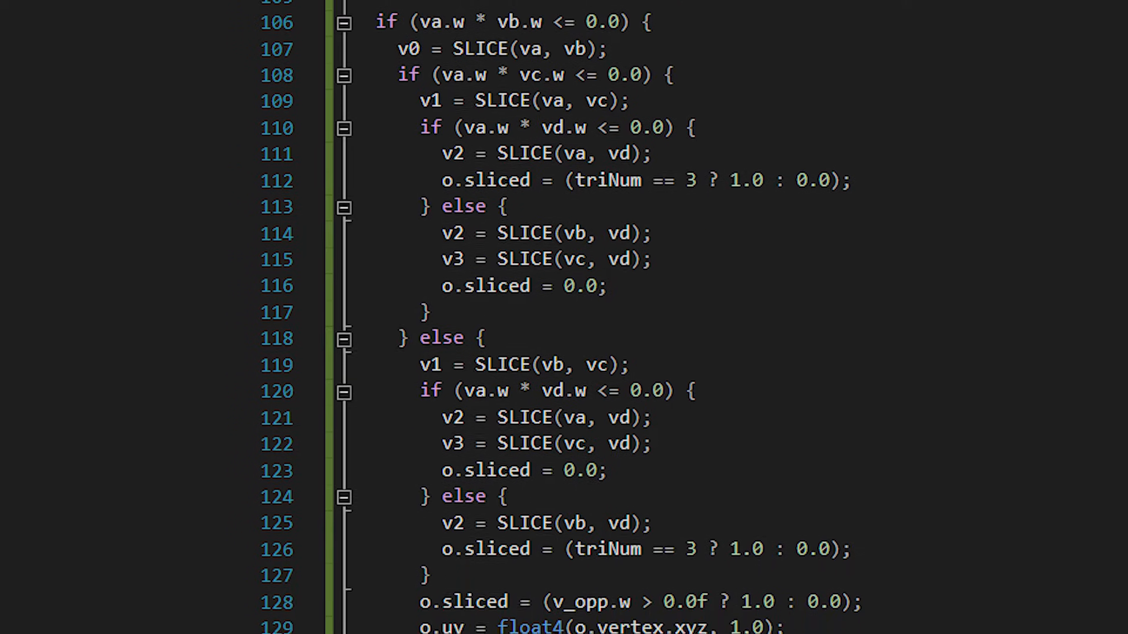